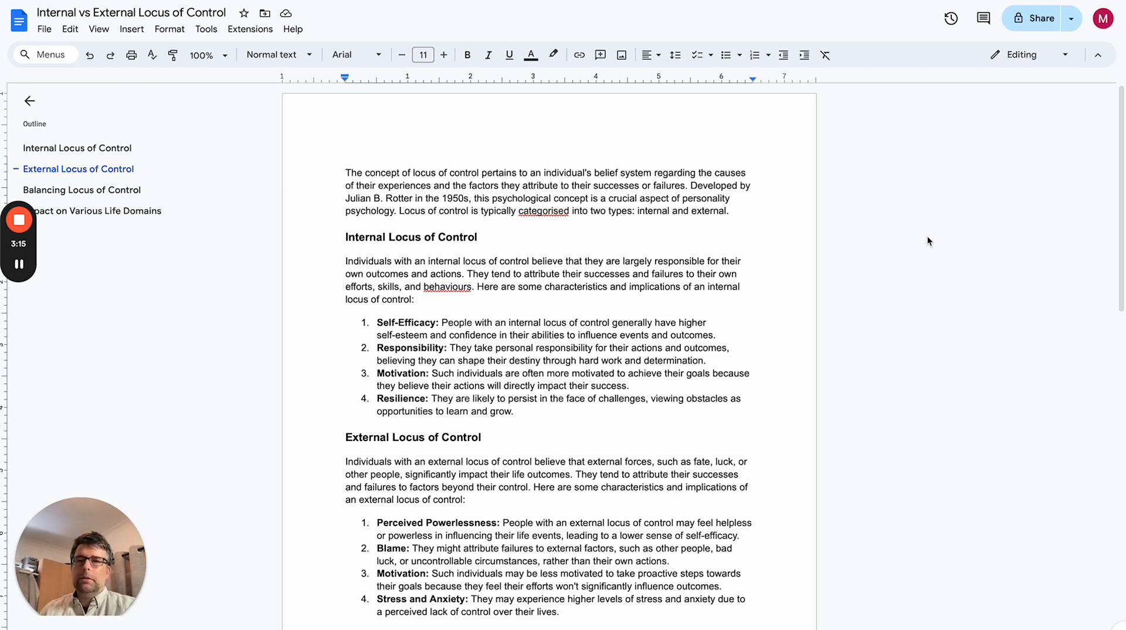
{"action": "mouse_move", "coordinate": [913, 274]}
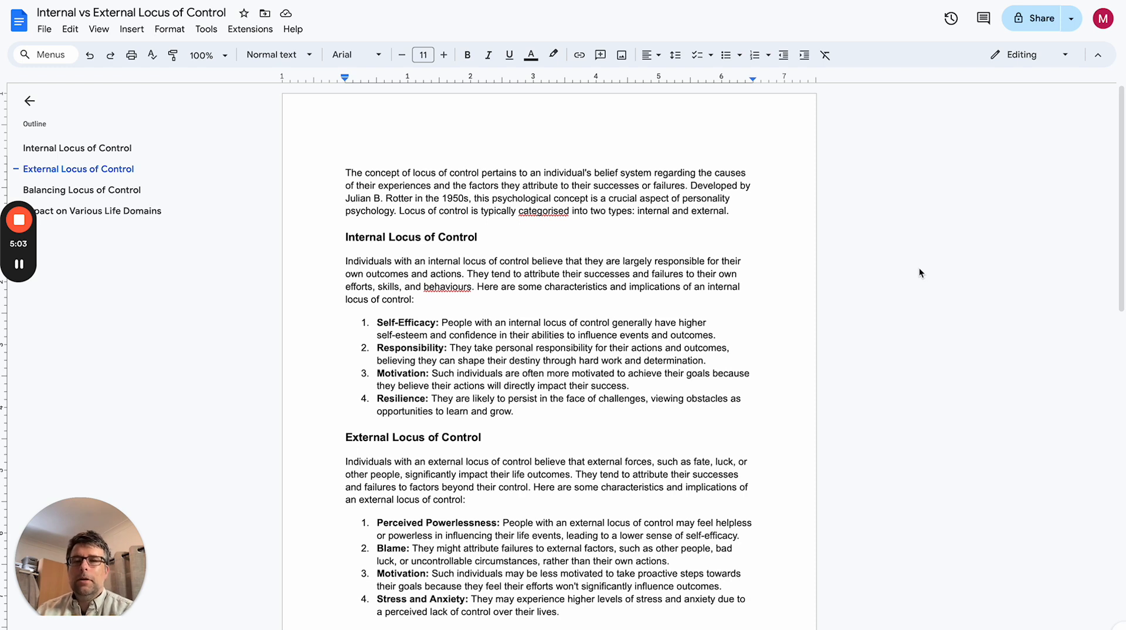
{"action": "scroll", "scroll_direction": "down", "scroll_amount": 3}
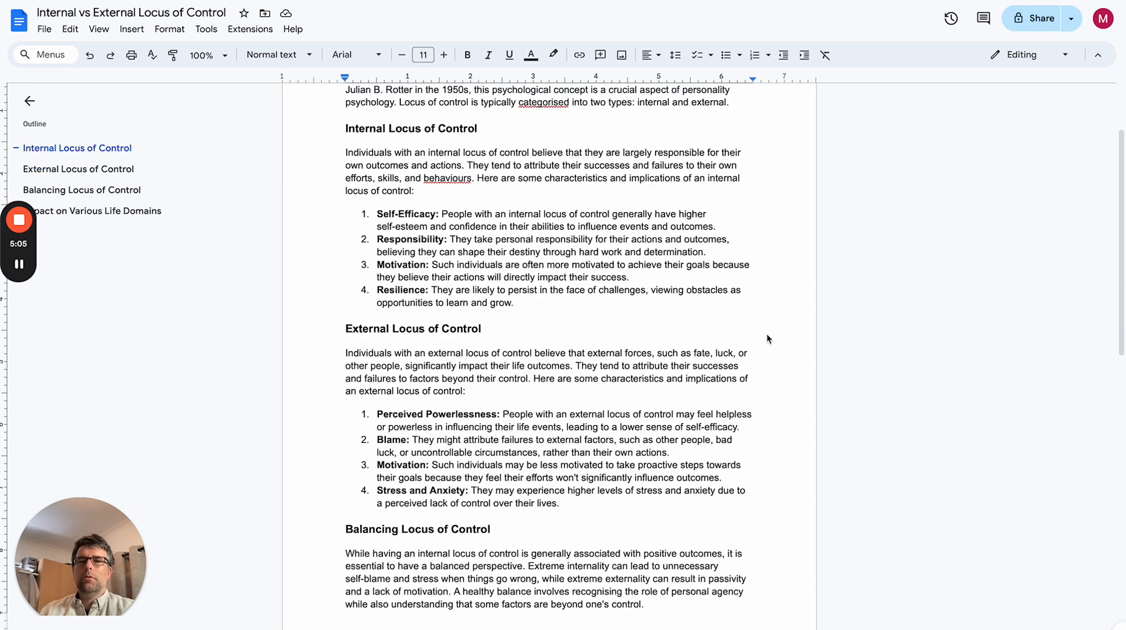
{"action": "mouse_move", "coordinate": [713, 326]}
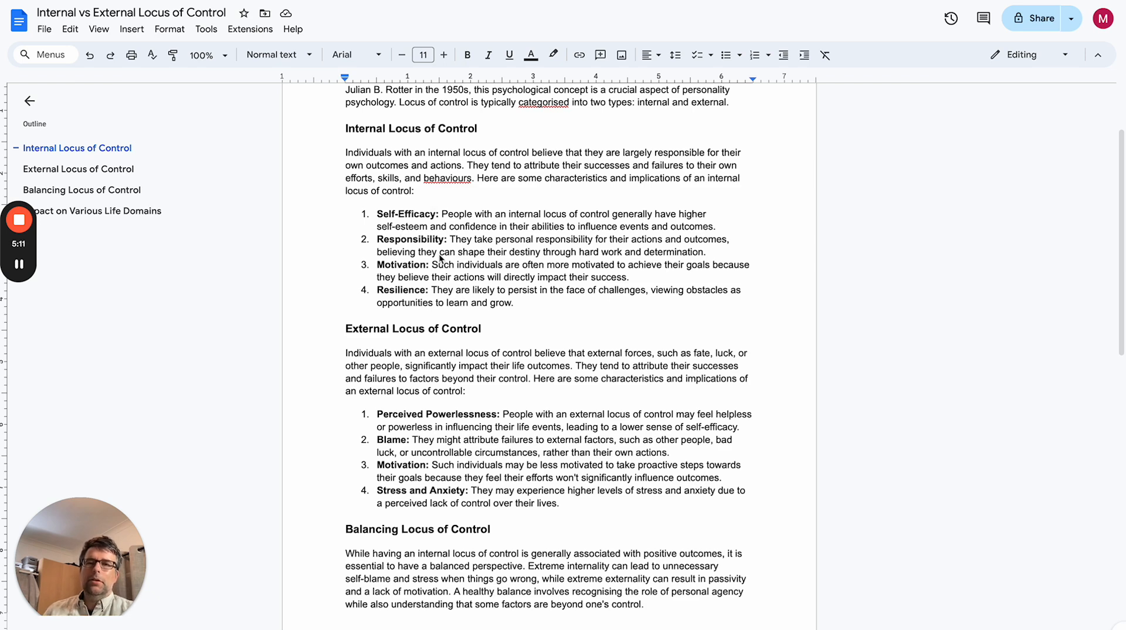
{"action": "mouse_move", "coordinate": [624, 341]}
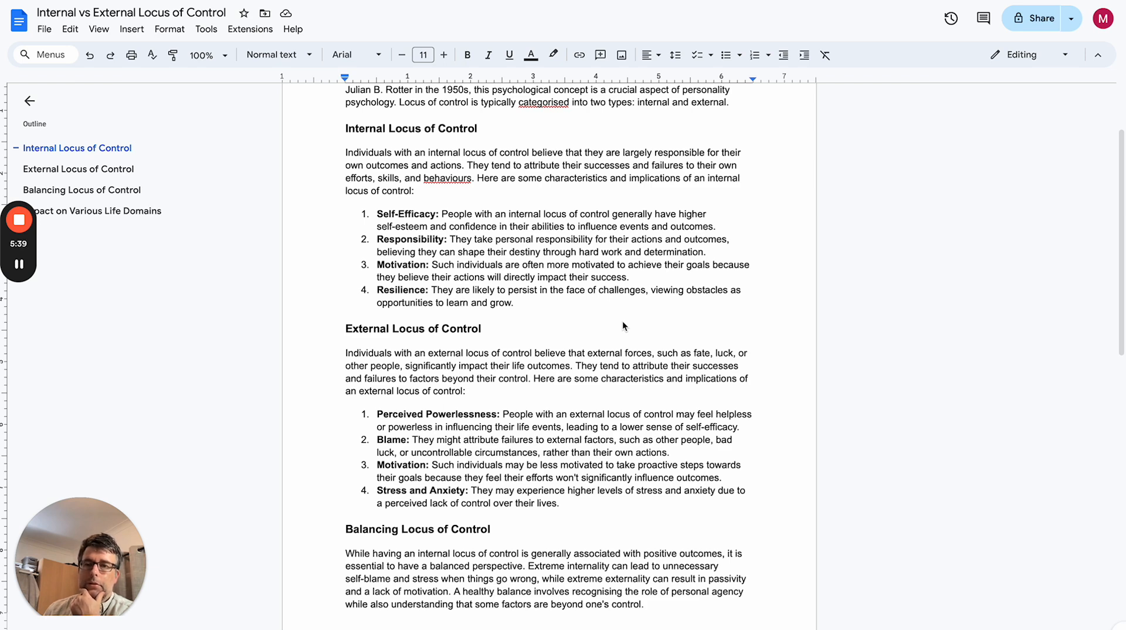
{"action": "scroll", "scroll_direction": "down", "scroll_amount": 3}
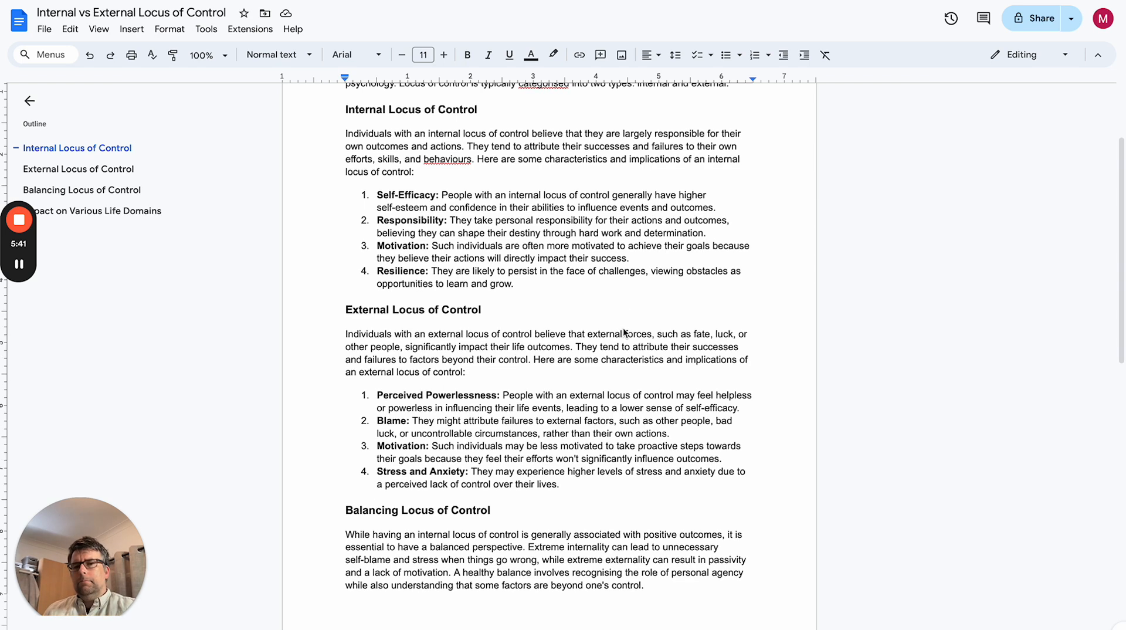
{"action": "scroll", "scroll_direction": "down", "scroll_amount": 3}
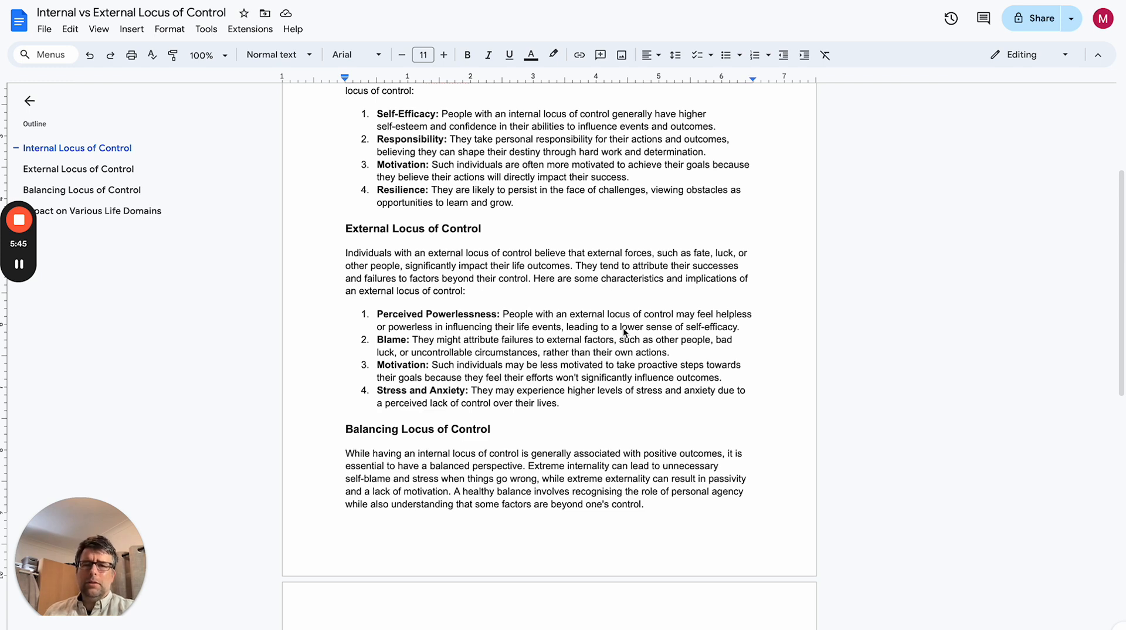
{"action": "mouse_move", "coordinate": [600, 302]}
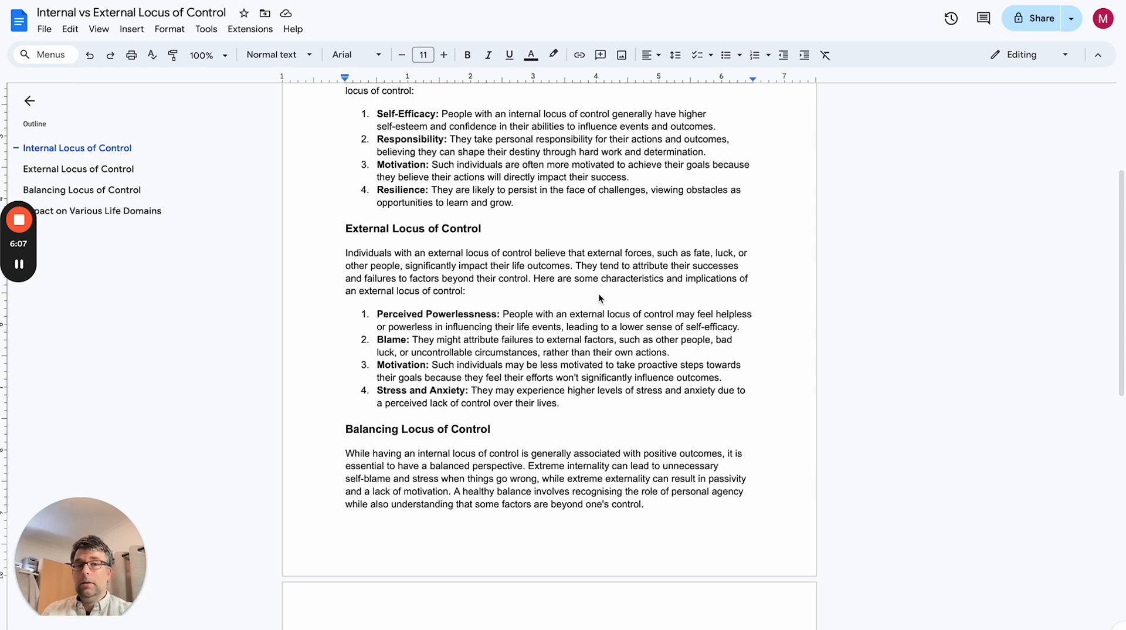
{"action": "mouse_move", "coordinate": [614, 293]}
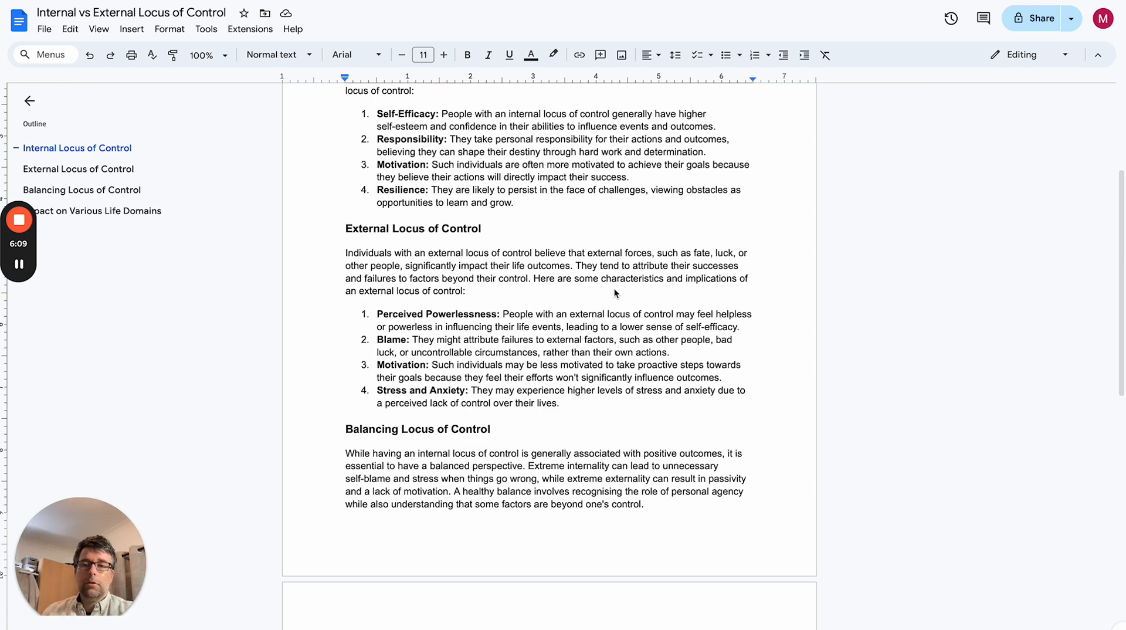
{"action": "mouse_move", "coordinate": [762, 390]}
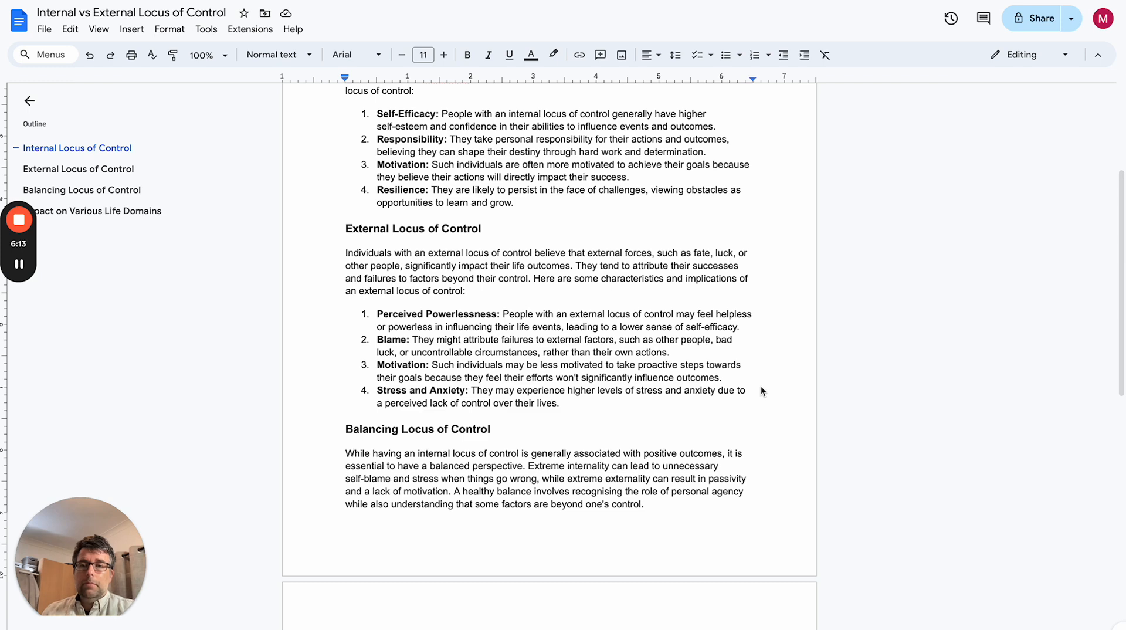
{"action": "scroll", "scroll_direction": "down", "scroll_amount": 3}
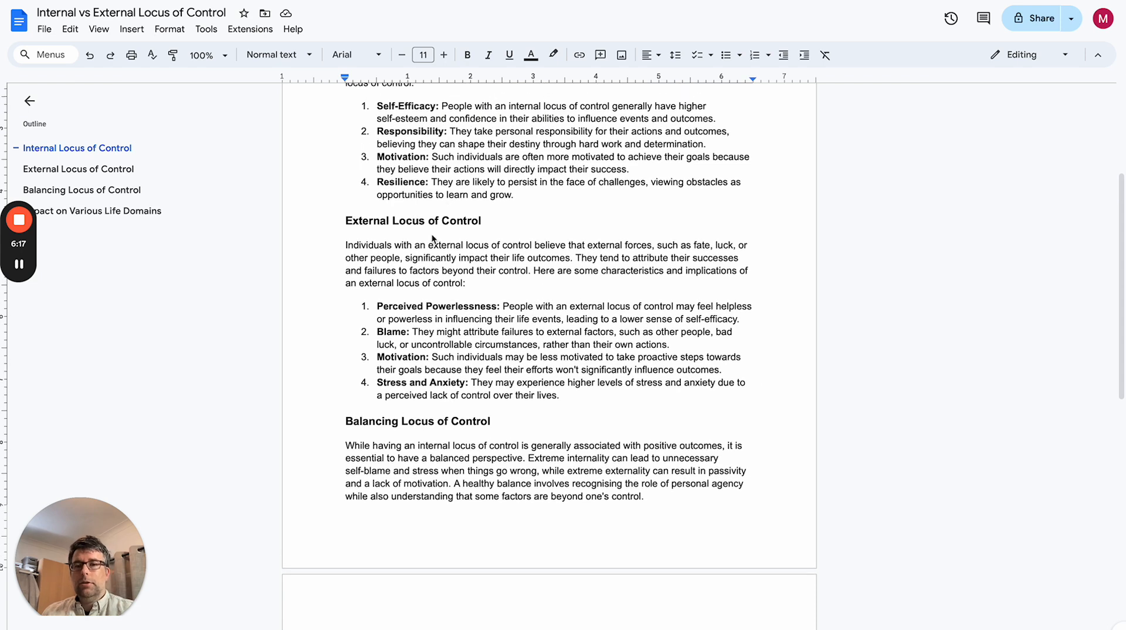
{"action": "mouse_move", "coordinate": [444, 183]}
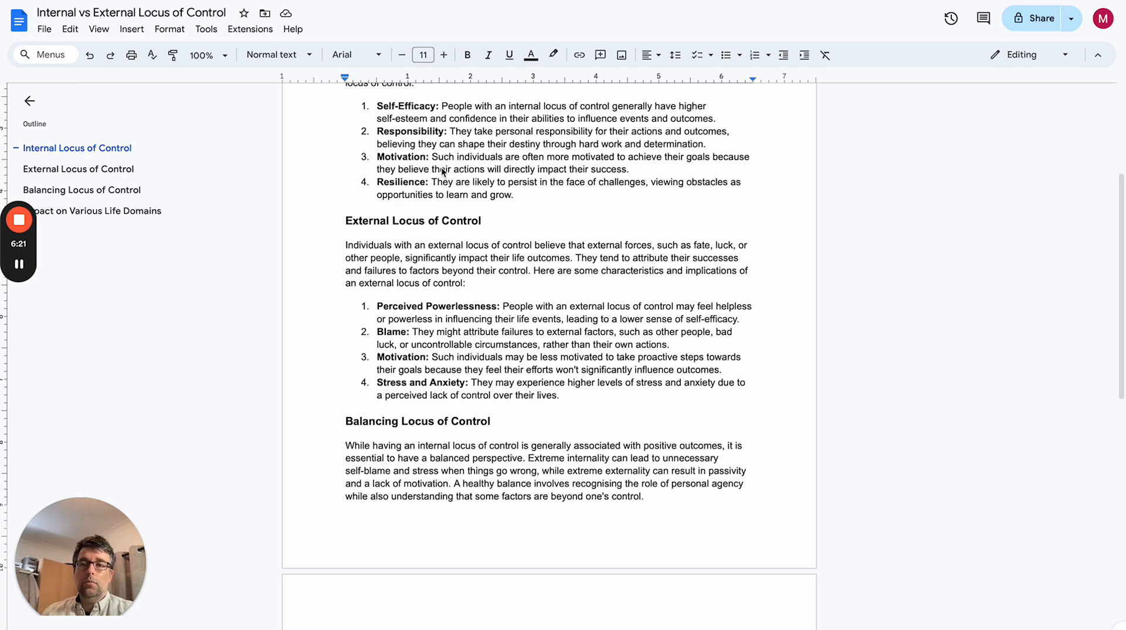
{"action": "mouse_move", "coordinate": [535, 194]}
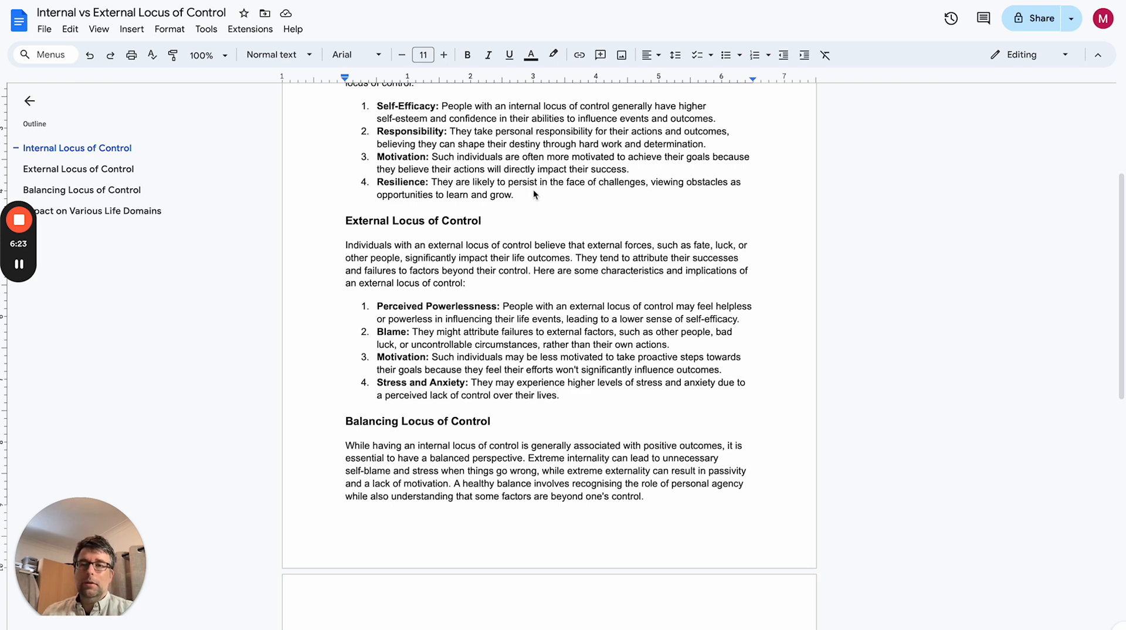
{"action": "mouse_move", "coordinate": [659, 181]}
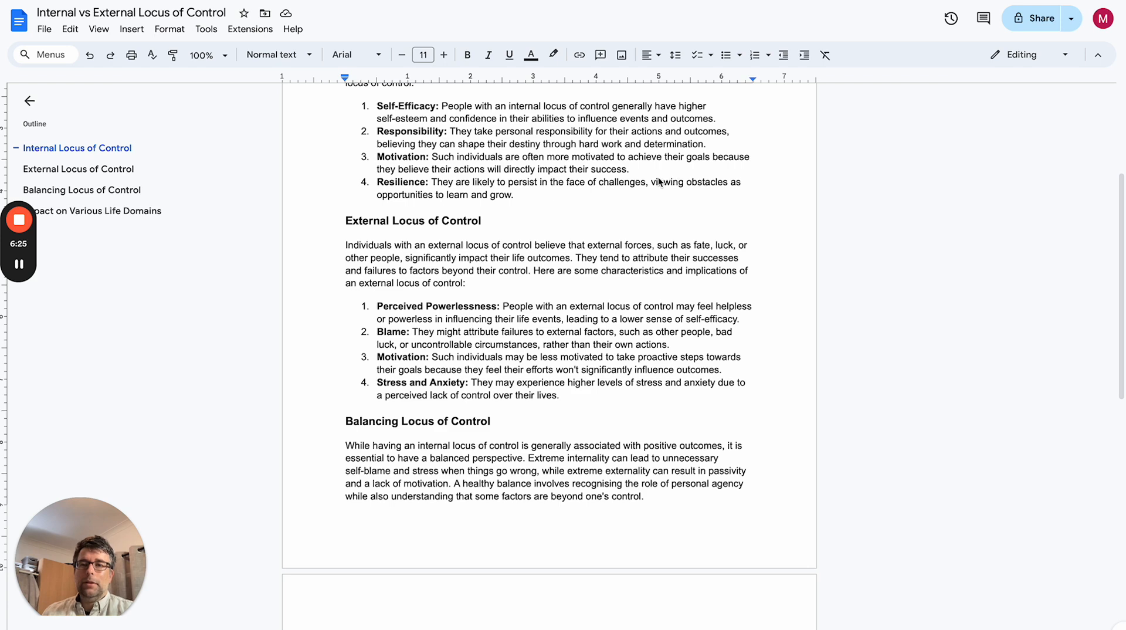
{"action": "mouse_move", "coordinate": [574, 380]}
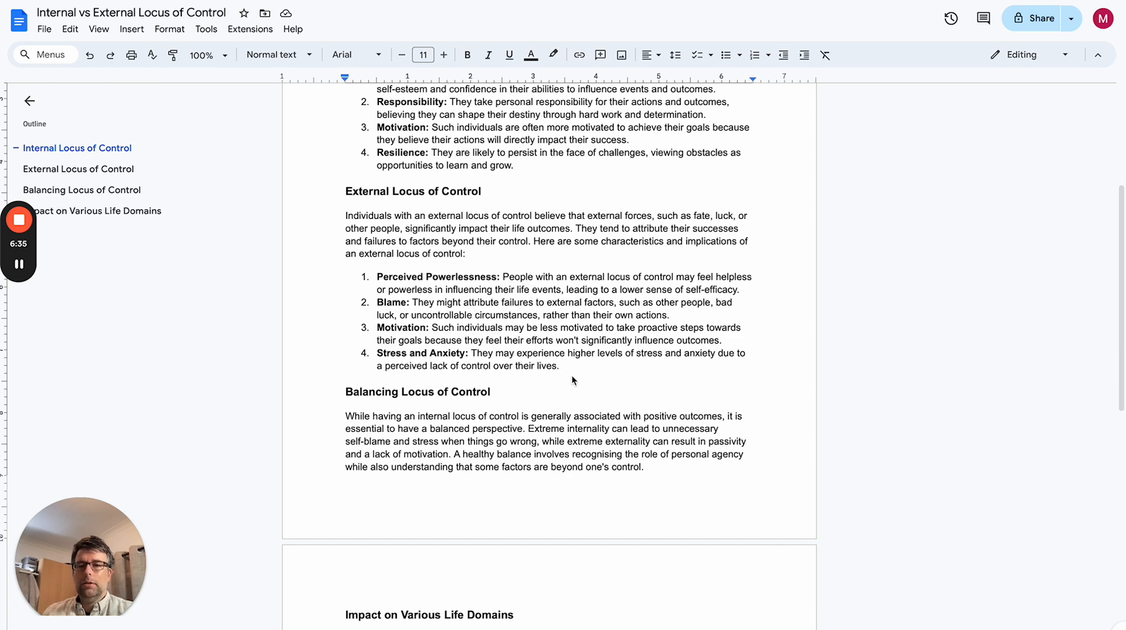
{"action": "scroll", "scroll_direction": "down", "scroll_amount": 3}
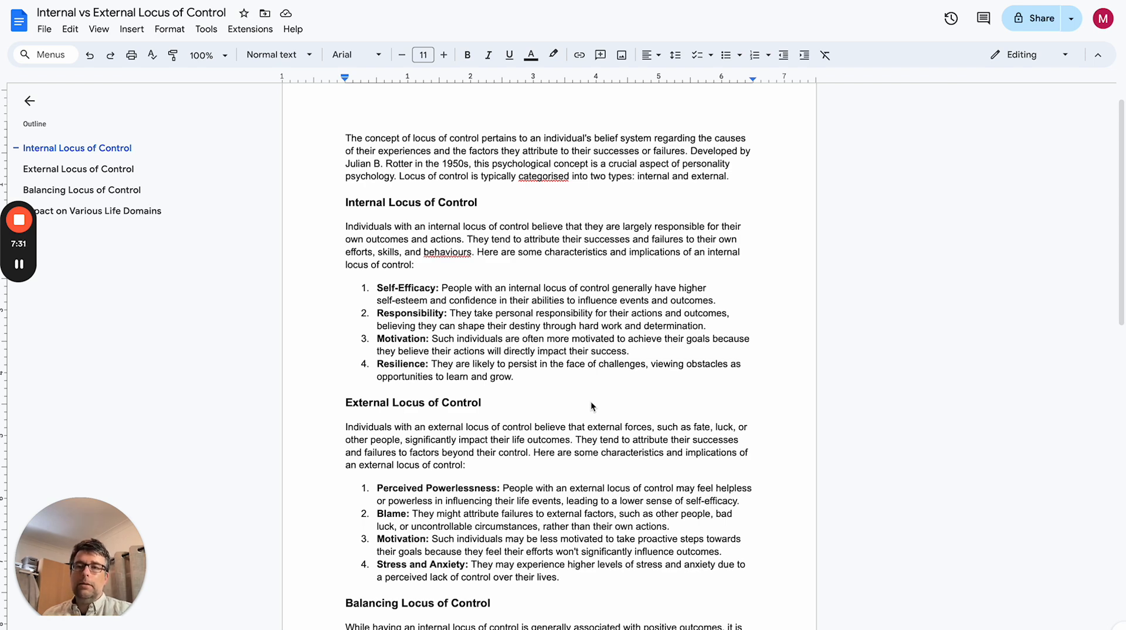
{"action": "scroll", "scroll_direction": "down", "scroll_amount": 3}
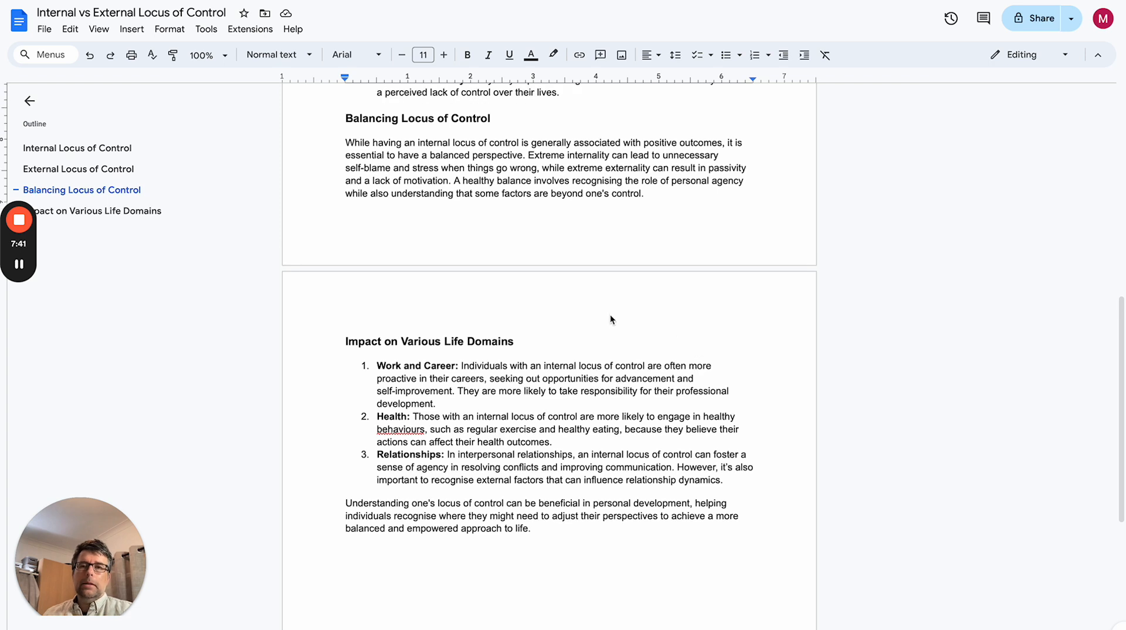
{"action": "scroll", "scroll_direction": "down", "scroll_amount": 3}
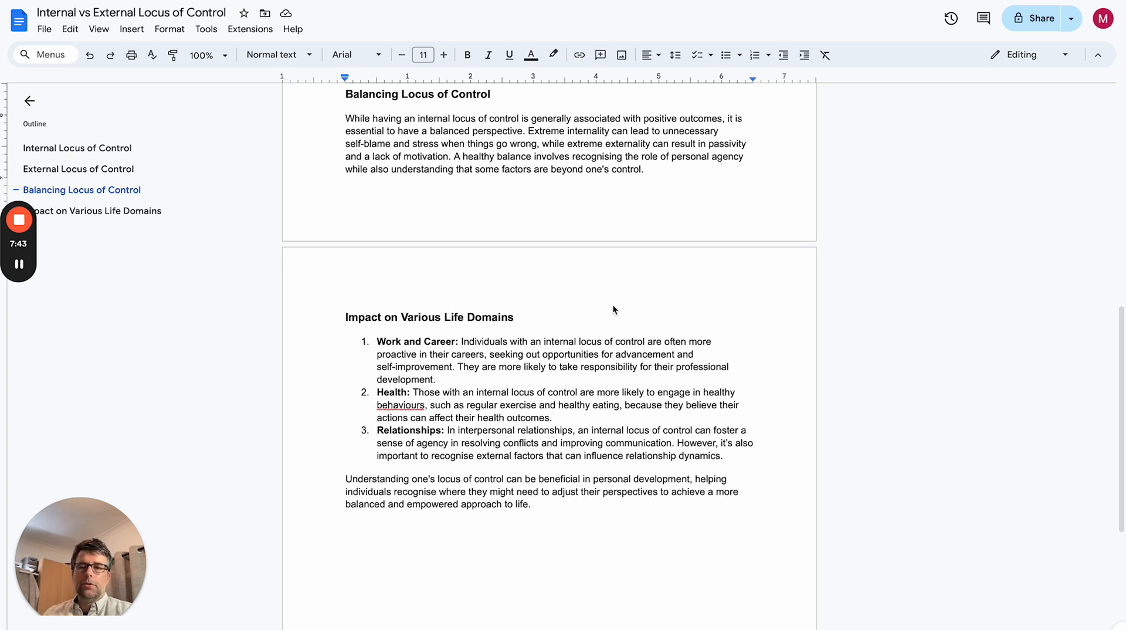